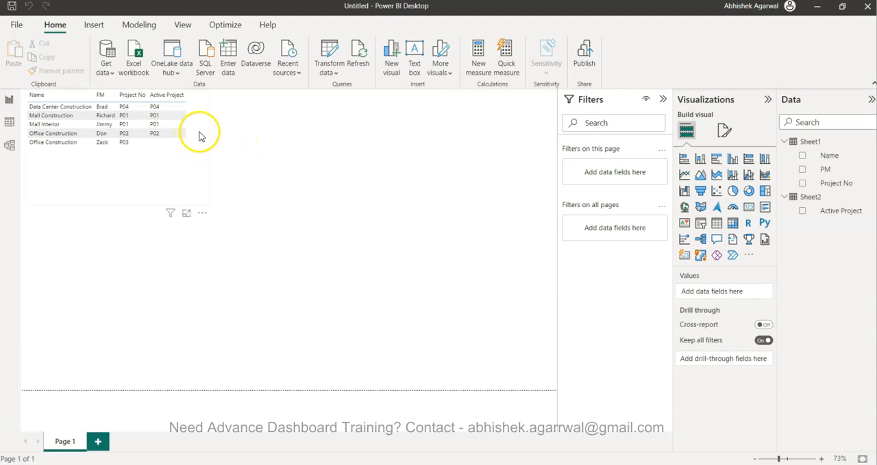
- Centre and enlarge the table of project names, PMs, project numbers and active projects
click(199, 130)
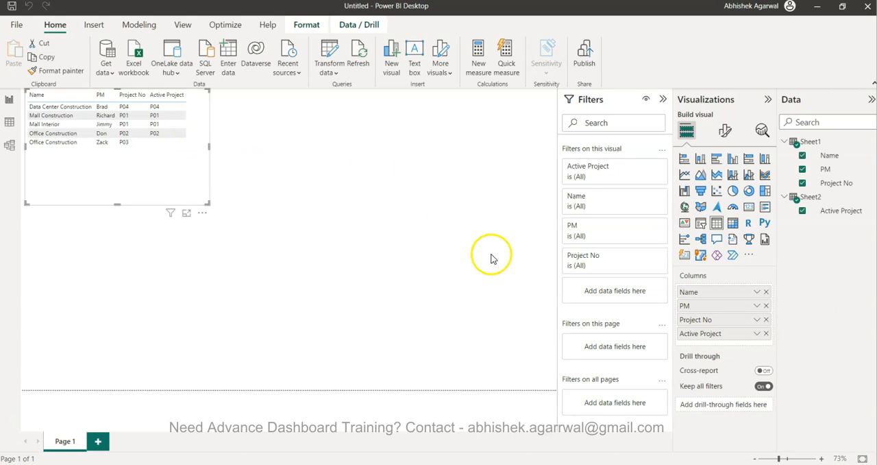
mouse_move(285, 207)
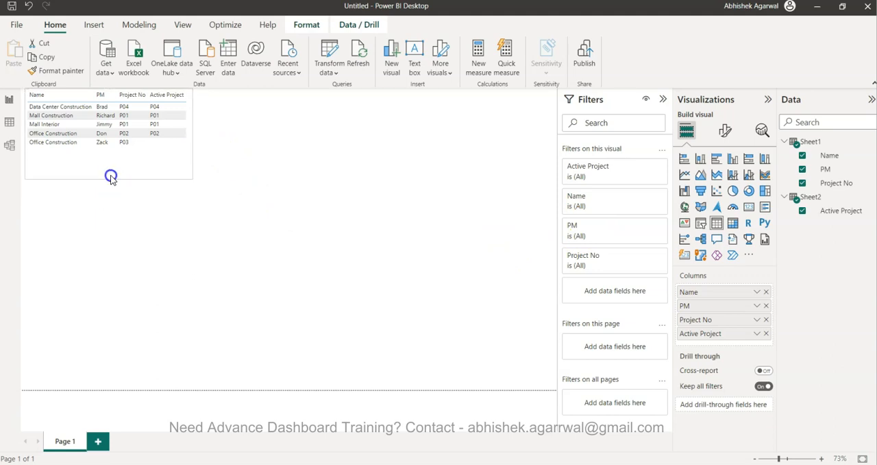
click(111, 176)
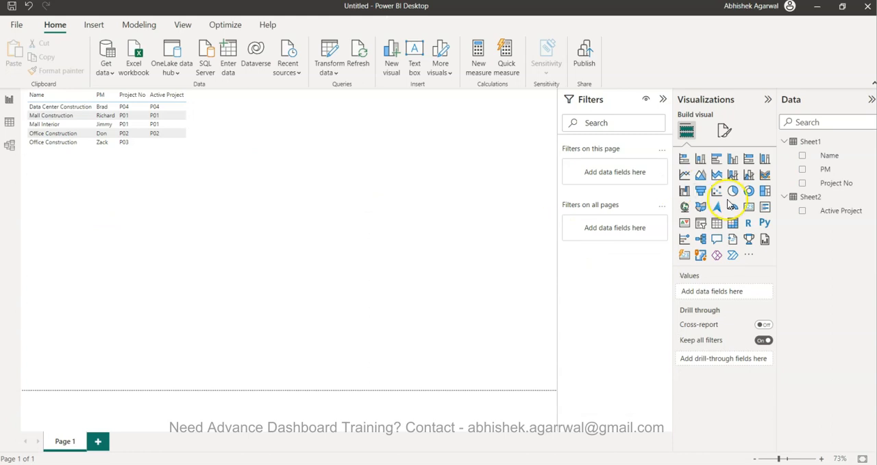
mouse_move(391, 185)
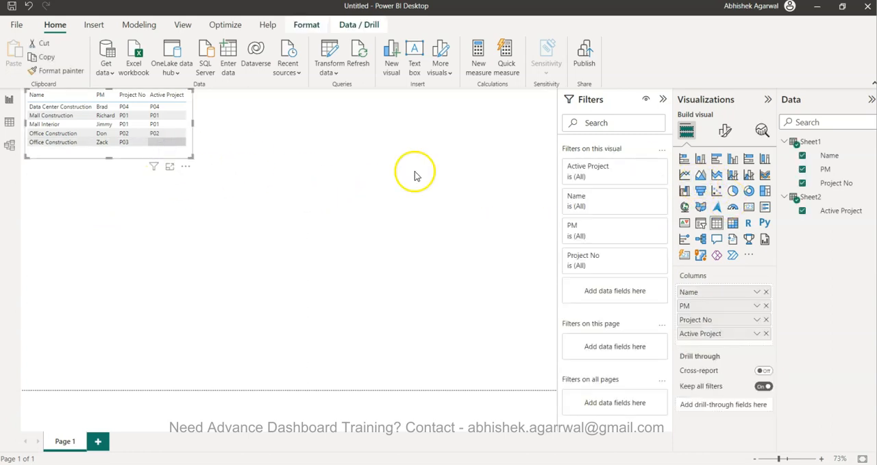
mouse_move(811, 141)
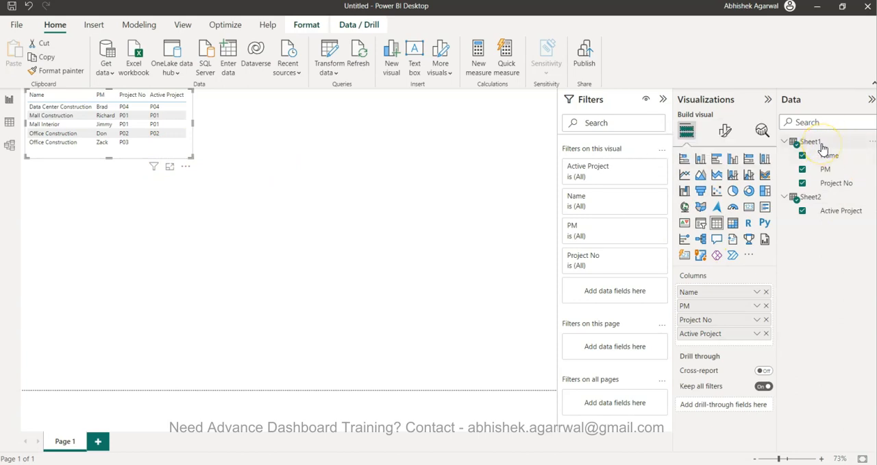
mouse_move(829, 157)
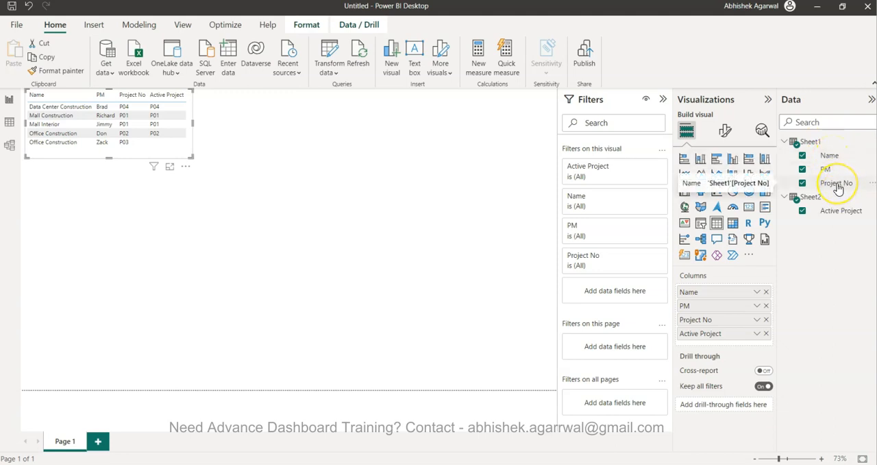
mouse_move(830, 169)
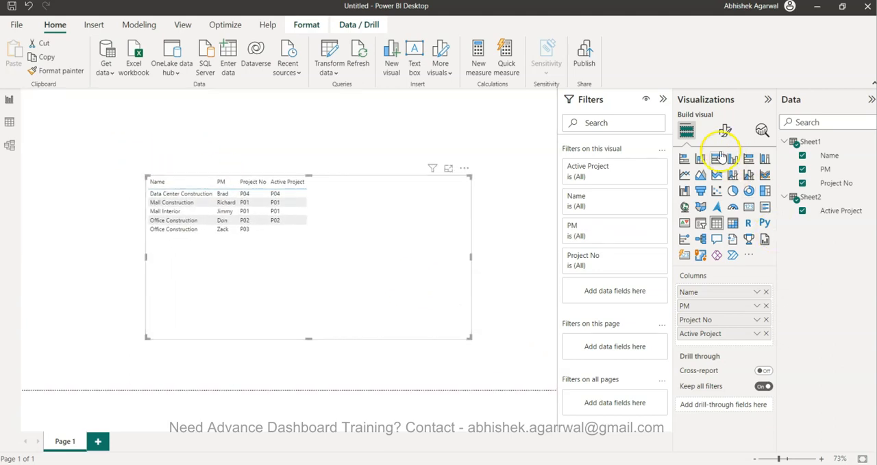
- Raise the table's value font size to 19, then view Sheet1's data in Table view
click(724, 131)
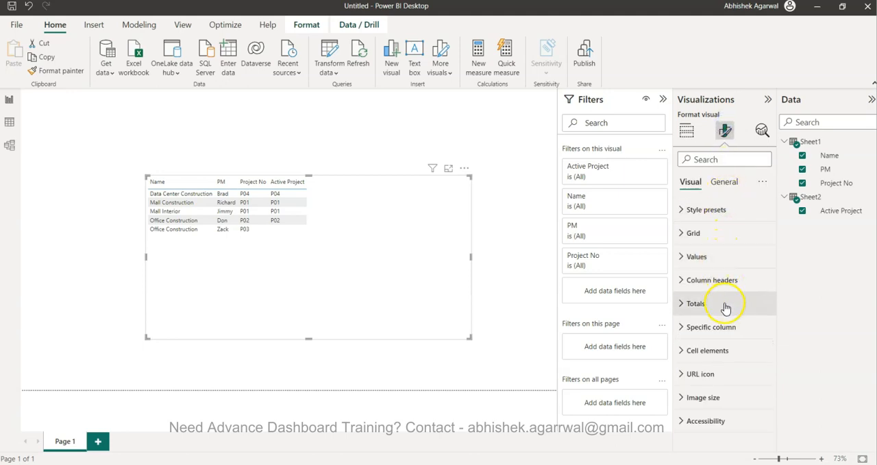
click(697, 256)
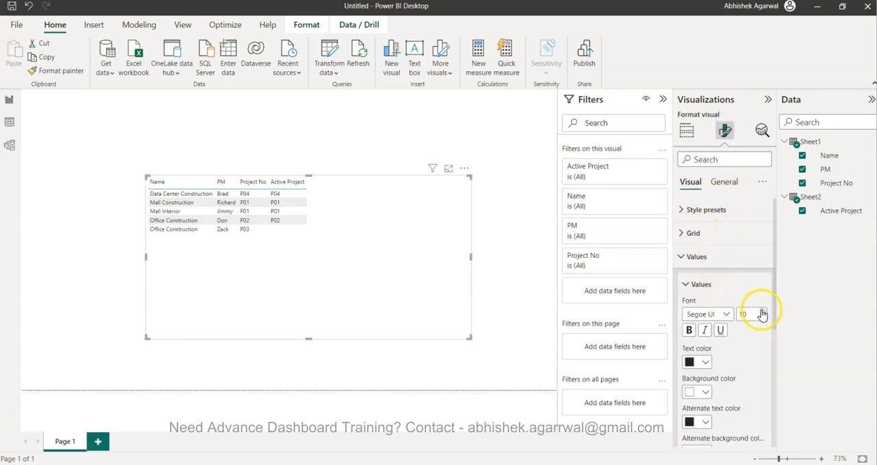
click(761, 310)
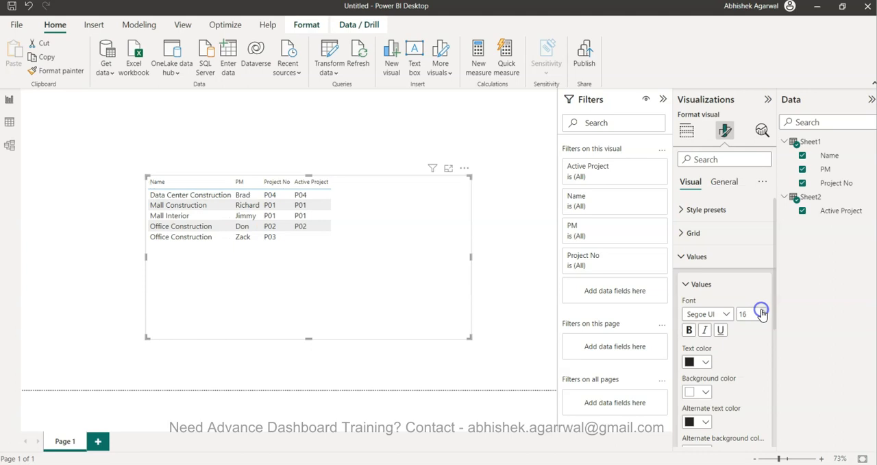
click(761, 311)
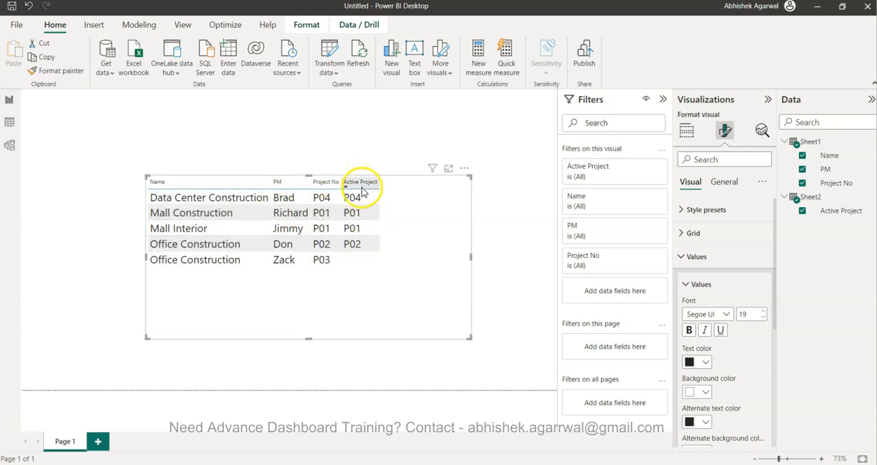
click(352, 228)
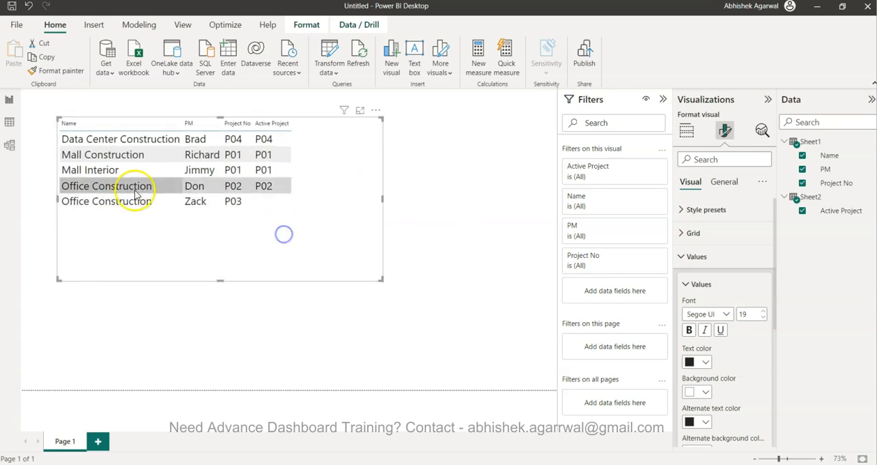
click(10, 122)
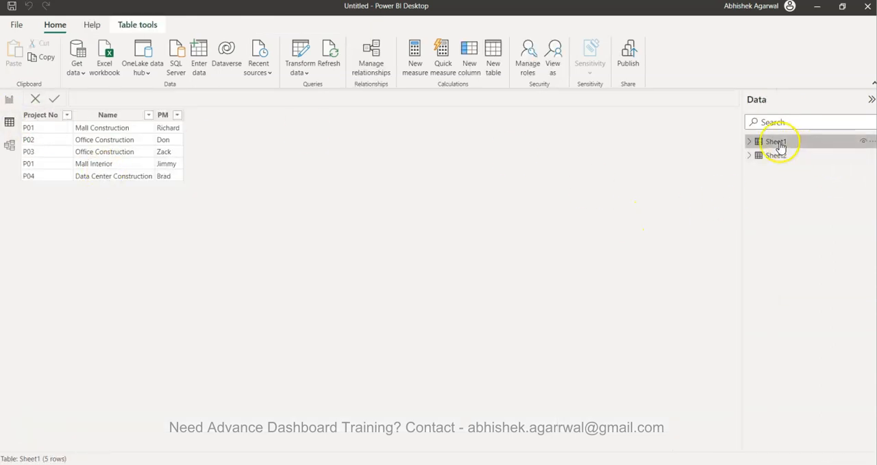
- Expand Sheet1 and Sheet2 fields, check their relationship, and return to Report view
click(749, 141)
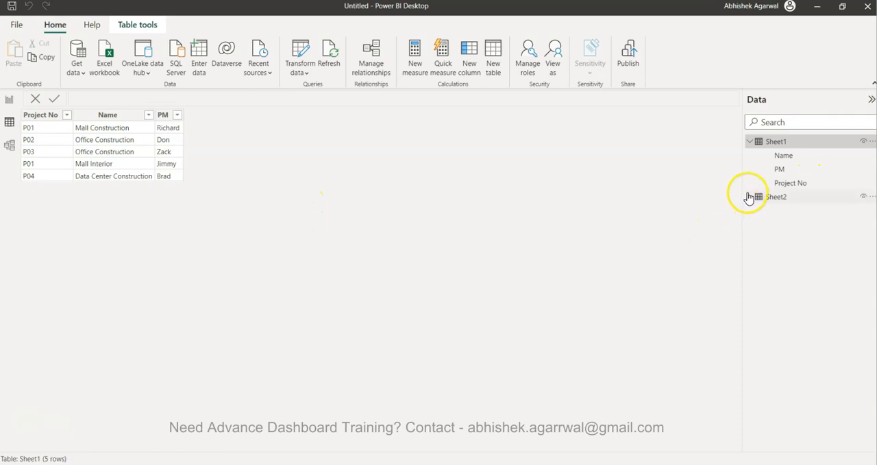
click(776, 197)
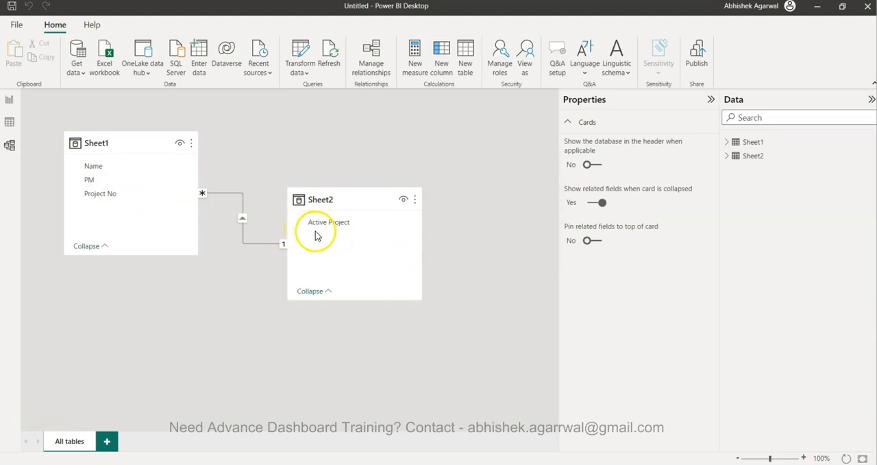
click(10, 103)
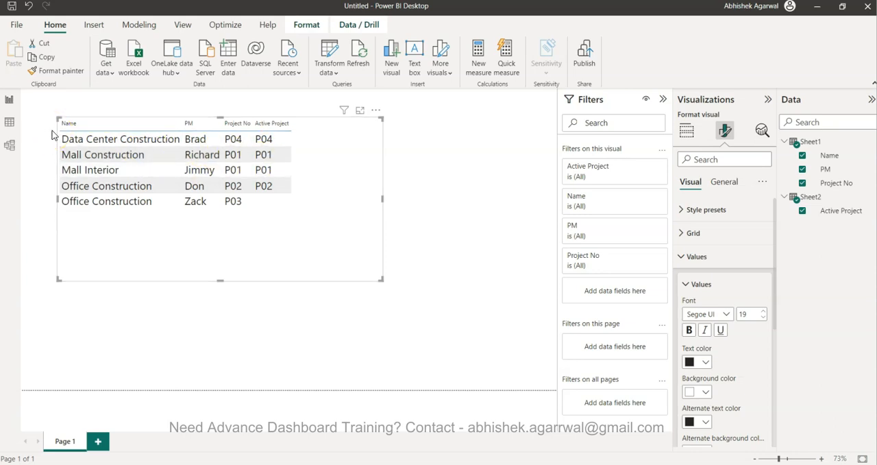
- Show Sheet2's data in Table view, listing active projects P01, P02 and P04
click(9, 122)
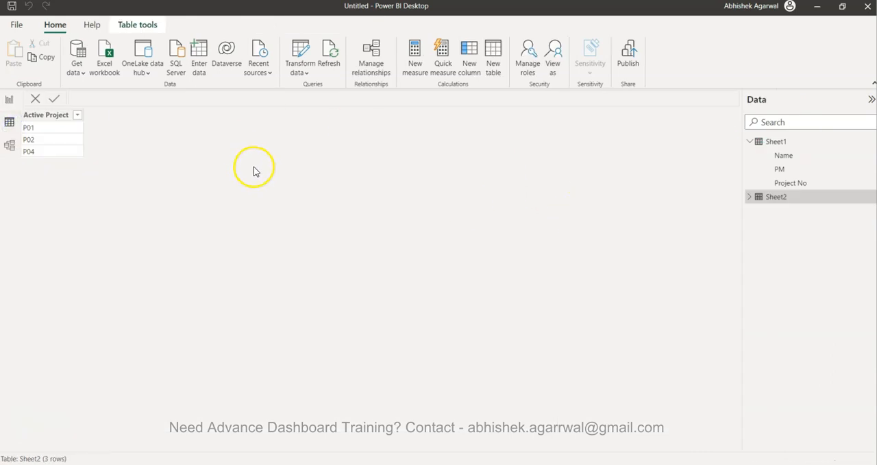
click(776, 141)
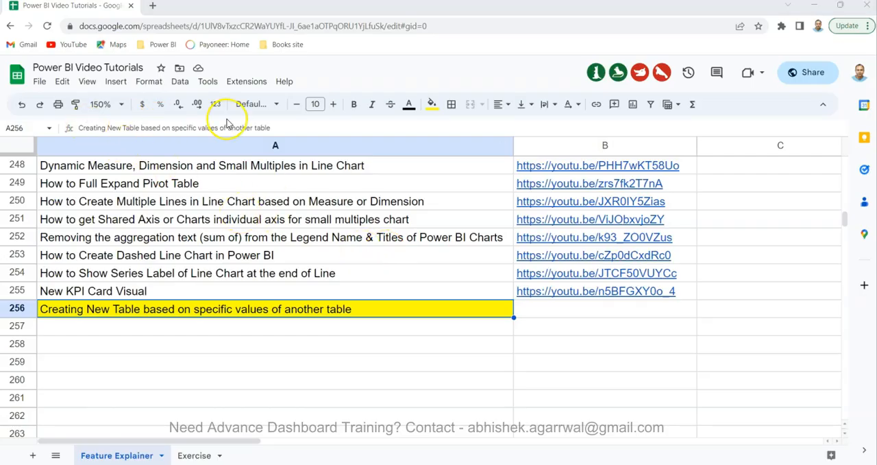
mouse_move(202, 333)
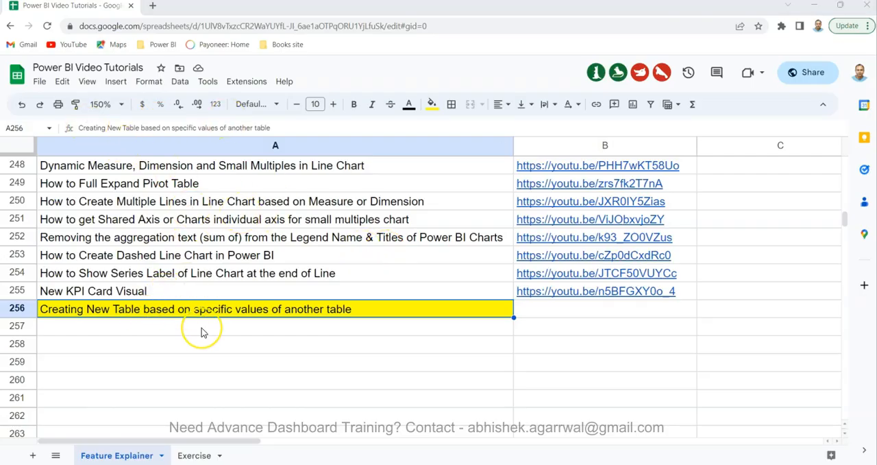
mouse_move(240, 294)
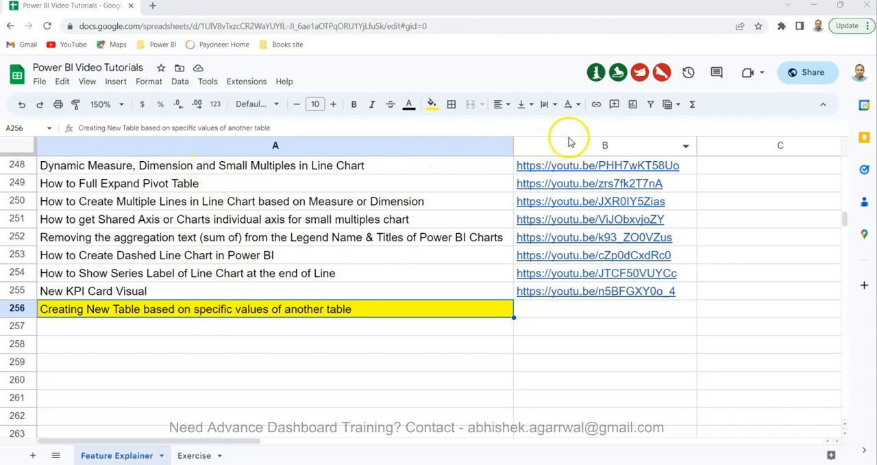
mouse_move(348, 226)
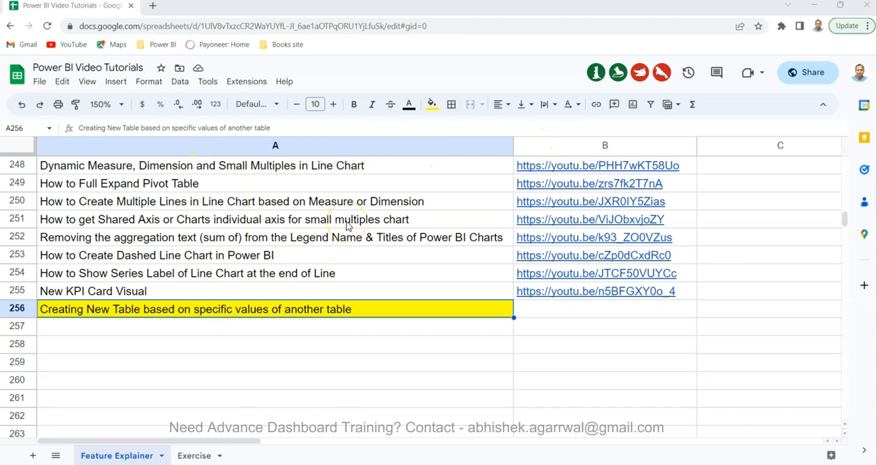
mouse_move(506, 149)
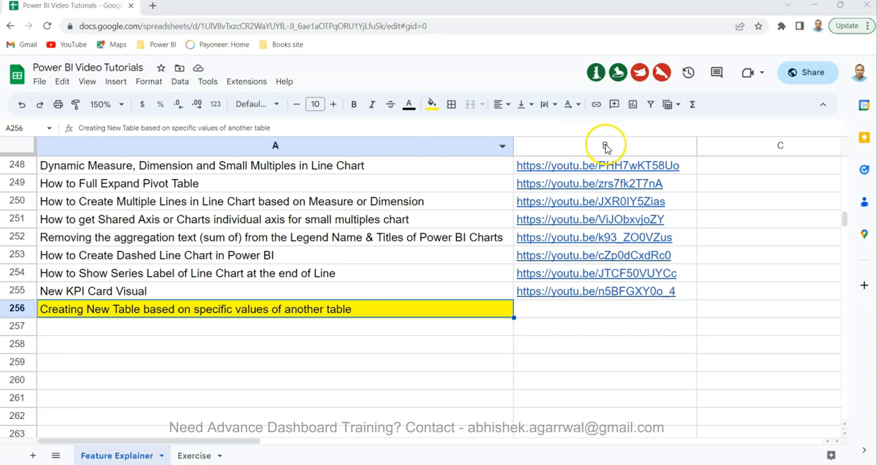
- Browse the Google Sheets Exercise tab, then return to Power BI's Sheet2 data
click(194, 455)
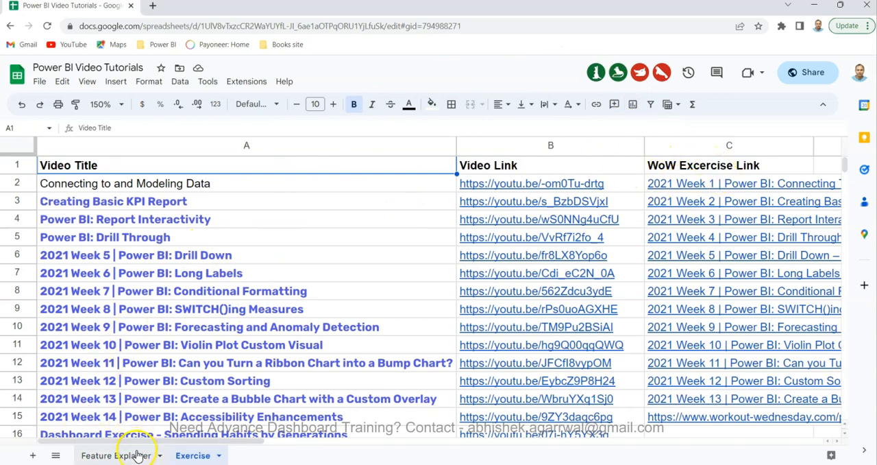
click(116, 456)
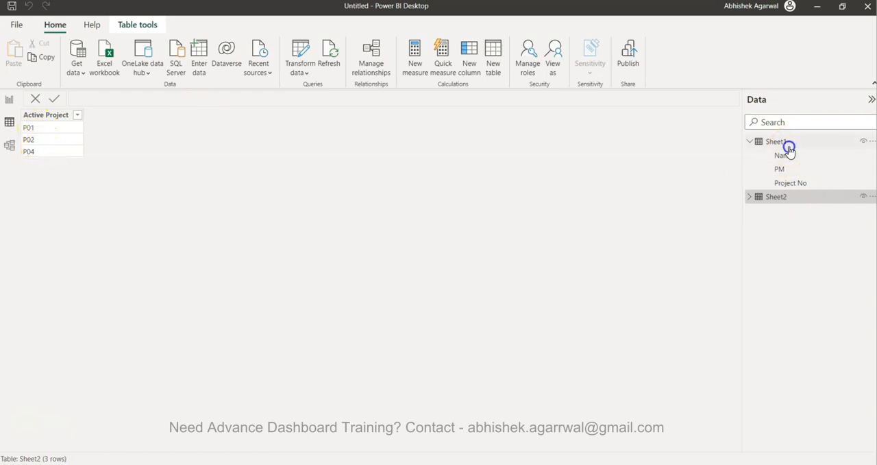
- View Sheet1's project data and start a new table named 'Active Project Details'
click(784, 155)
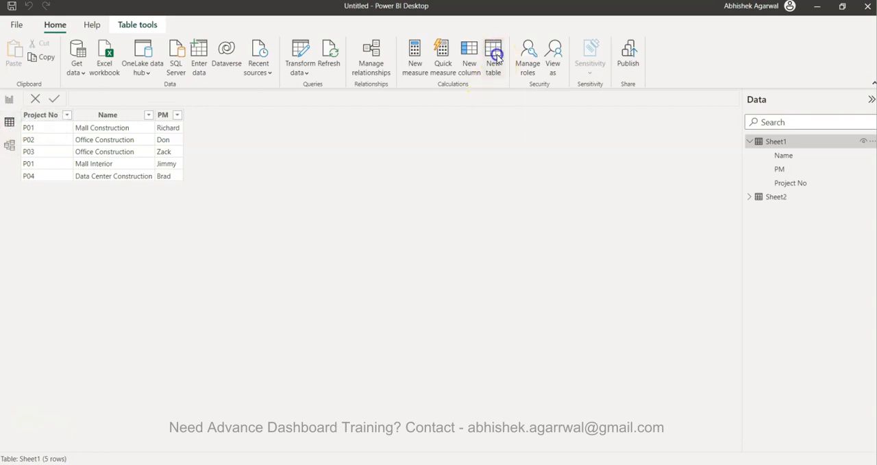
click(494, 55)
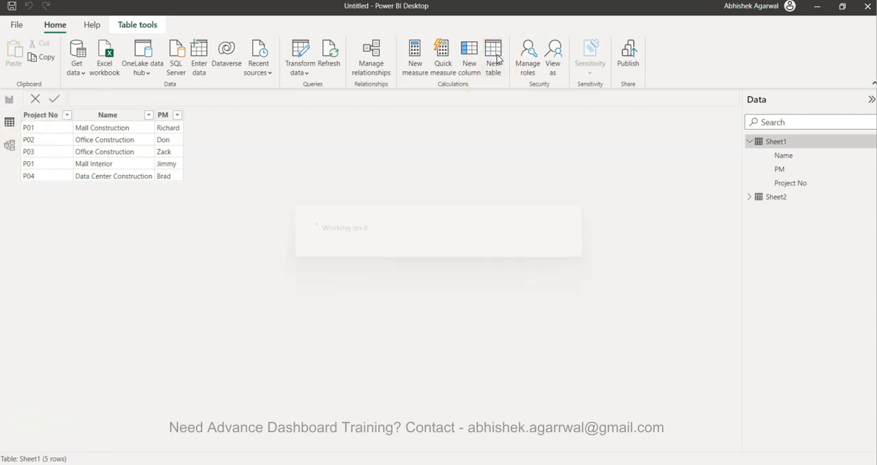
click(493, 55)
text(Active Project Details =)
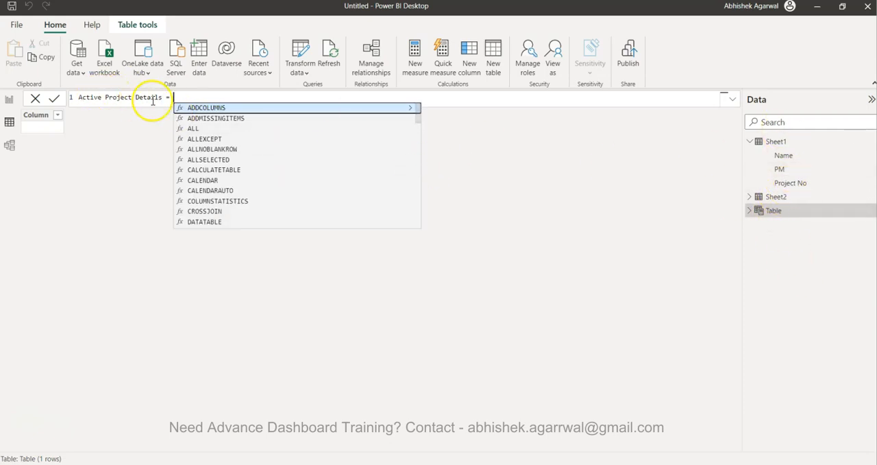
- Enter and commit Active Project Details = CALCULATETABLE(Sheet1,Sheet2)
text(calc)
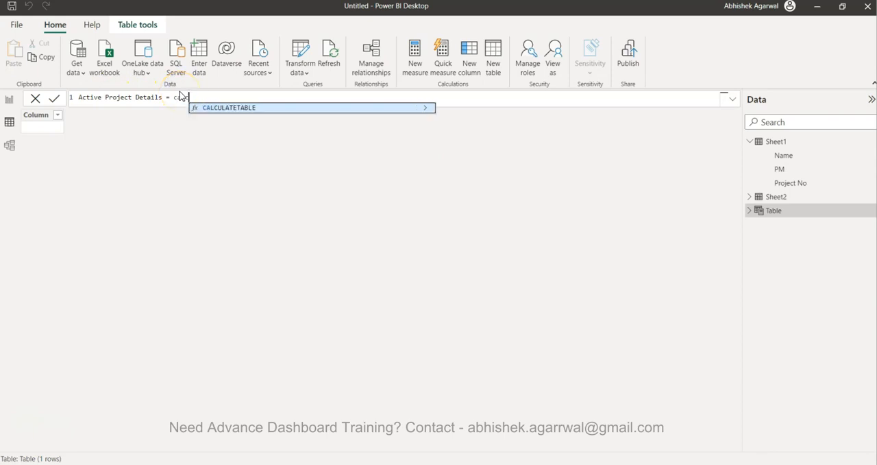
text(()
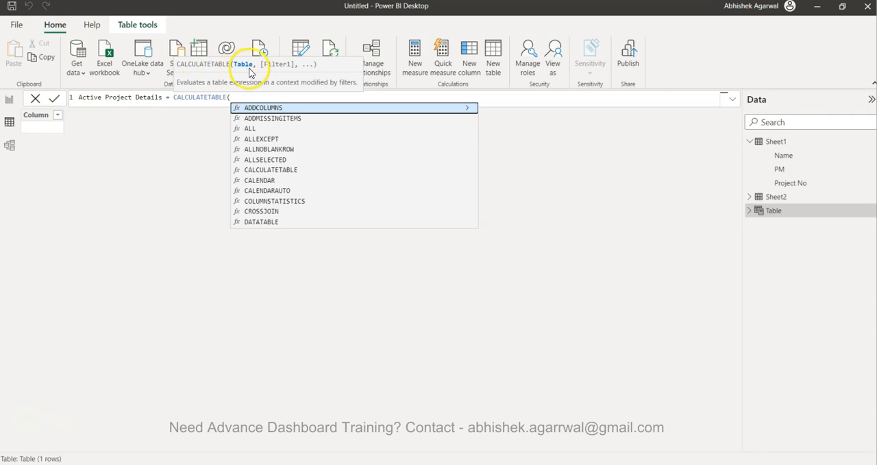
mouse_move(273, 70)
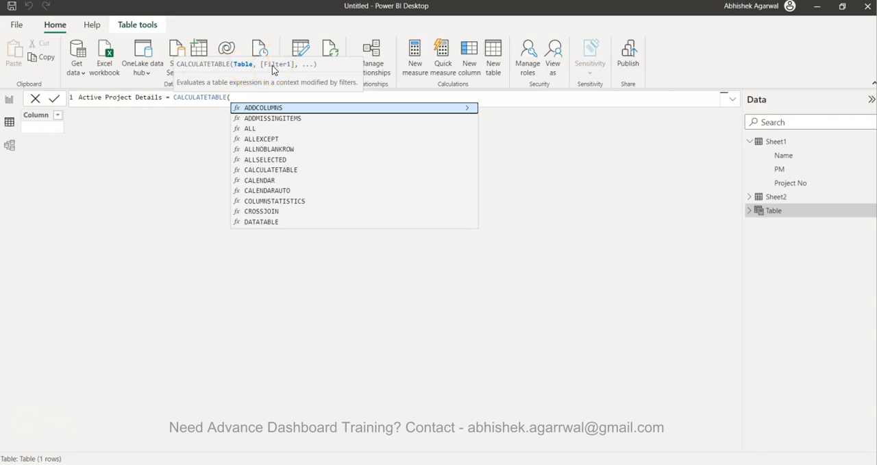
text(tabl)
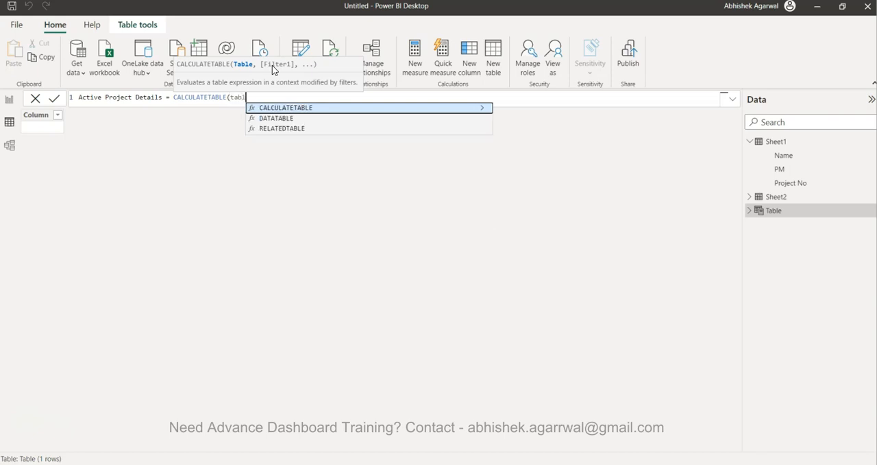
text(Sheet1)
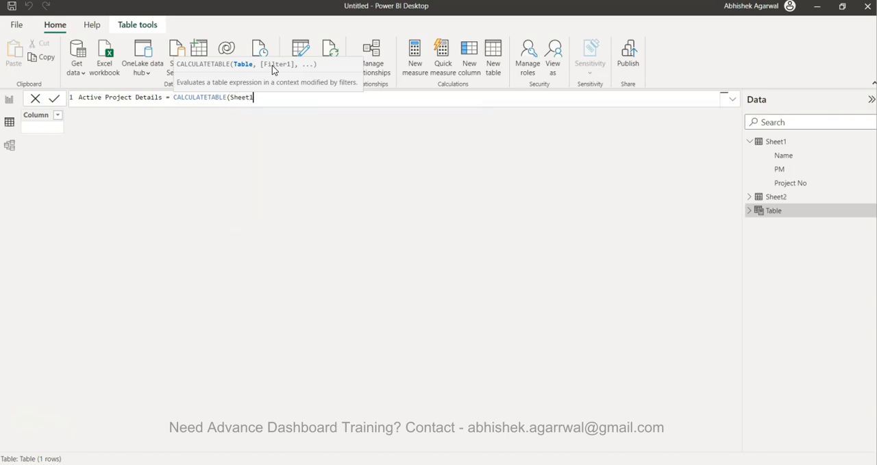
text(,)
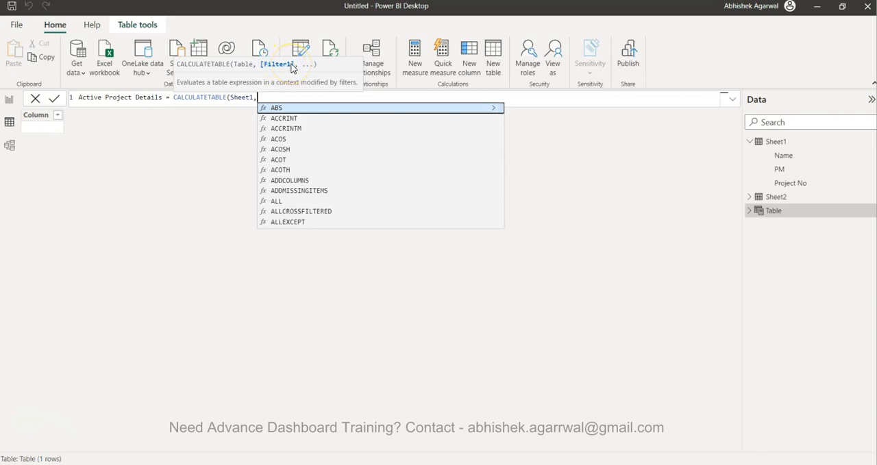
text(sh)
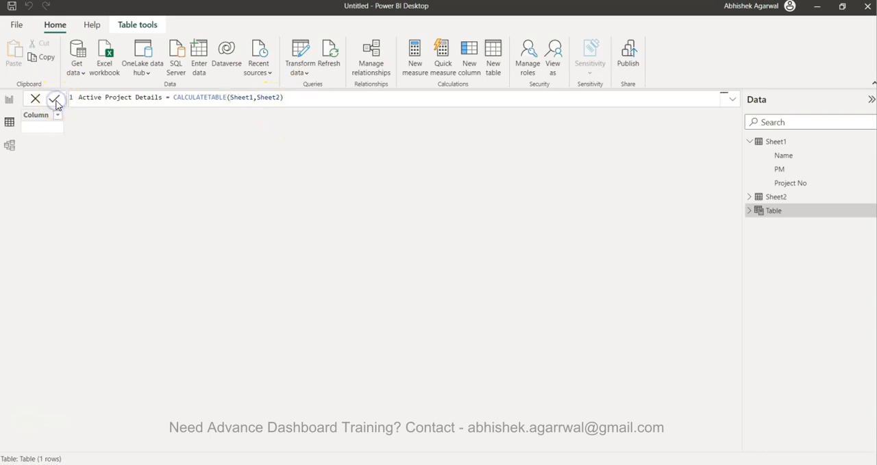
click(54, 99)
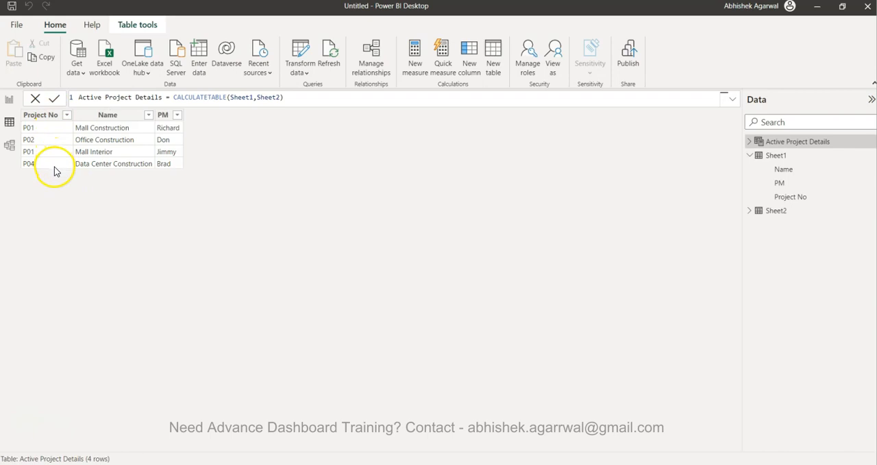
mouse_move(54, 168)
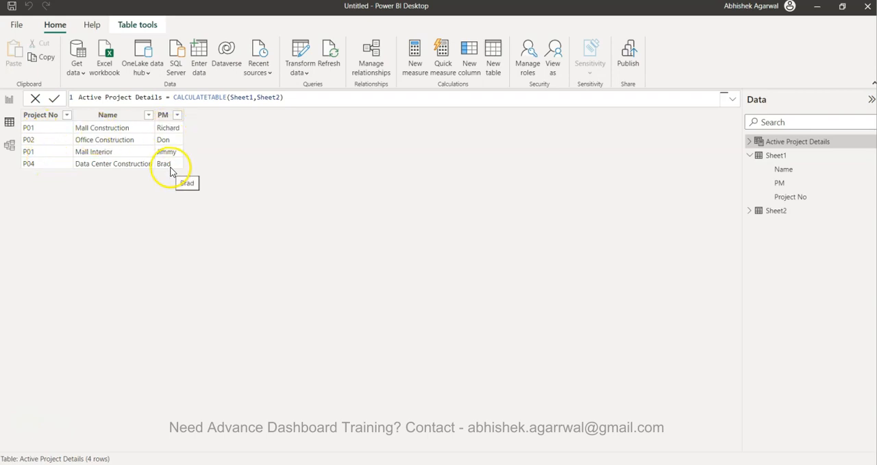
mouse_move(196, 192)
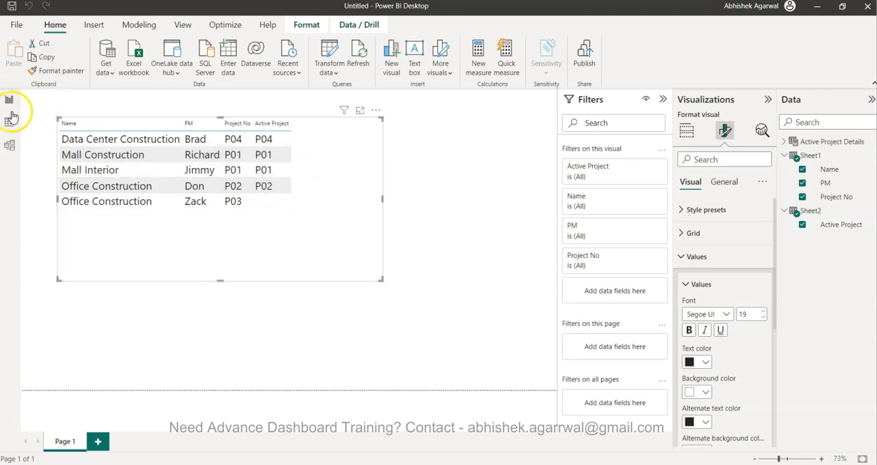
mouse_move(398, 273)
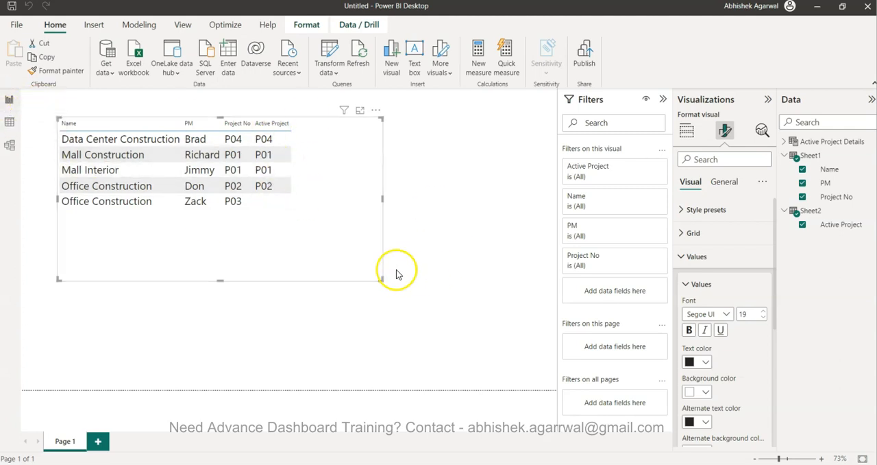
- Shrink the original table and add a table showing Active Project Details' Project No and Name
drag(382, 281, 306, 221)
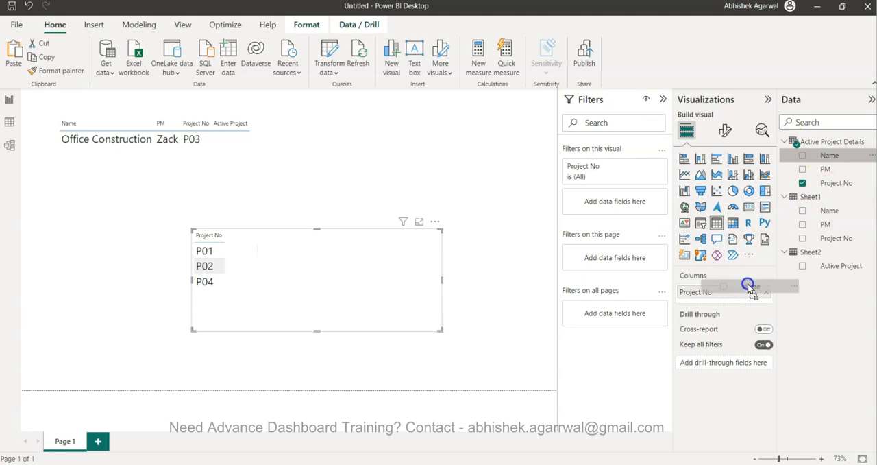
click(803, 155)
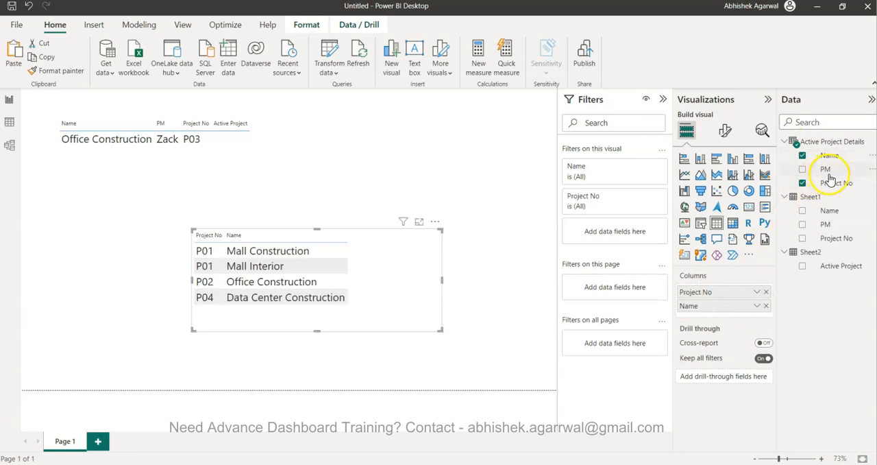